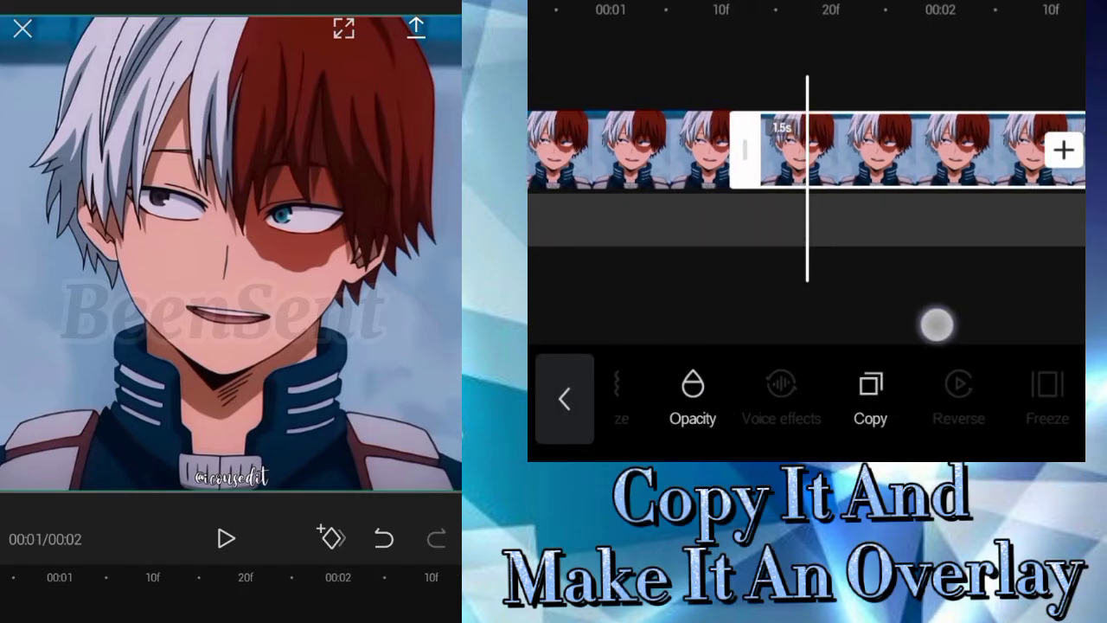
- Duplicate the anime clip so there is a copy for the Neon overlay
left_click(870, 398)
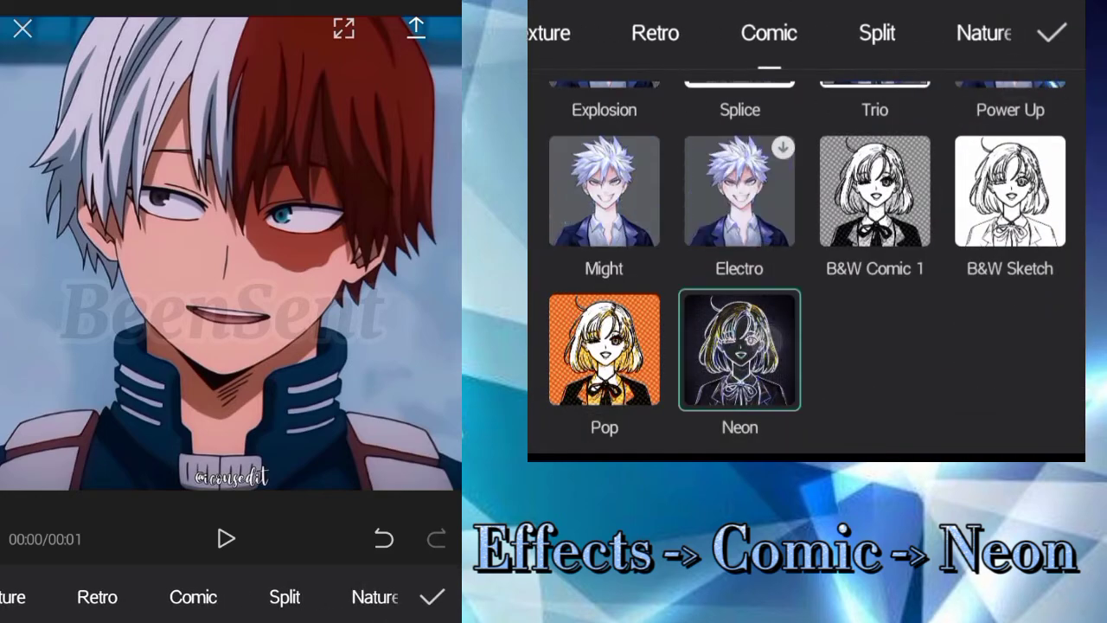
- Confirm the Comic Neon effect and apply it to the overlay copy
left_click(1052, 32)
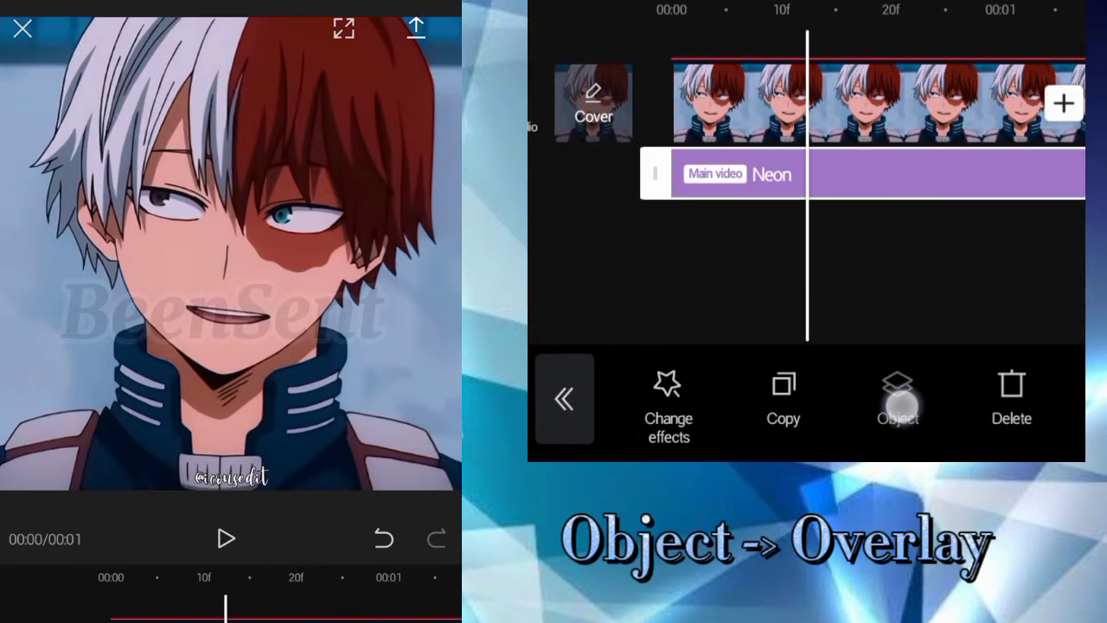
left_click(897, 407)
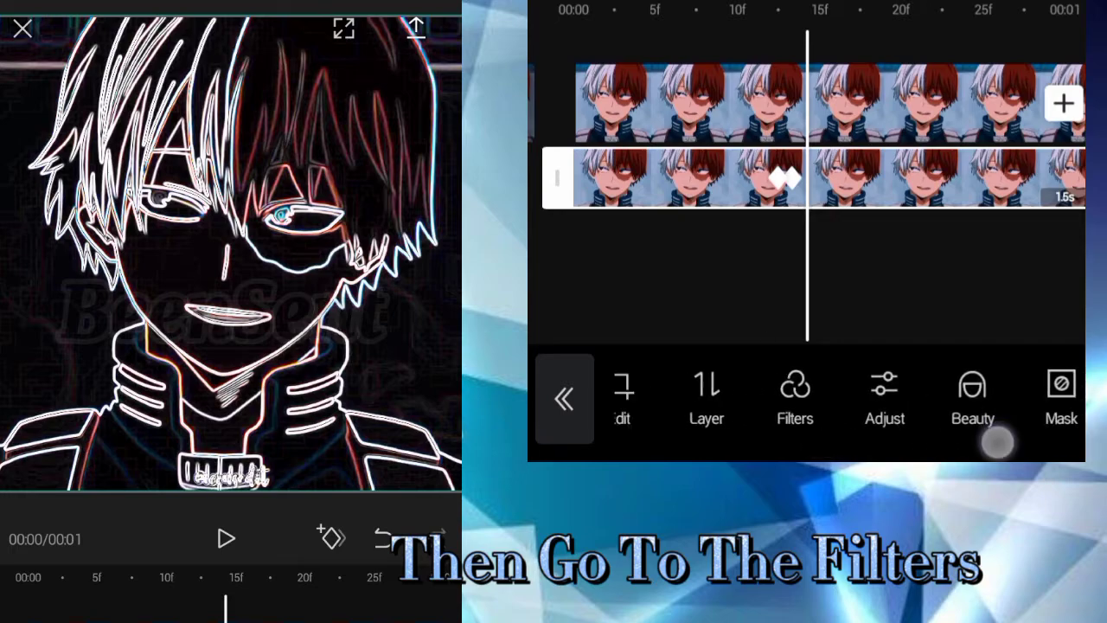
- Tint the overlay with the Lime Style filter after trying BW 3, preview, then reach export settings
left_click(794, 398)
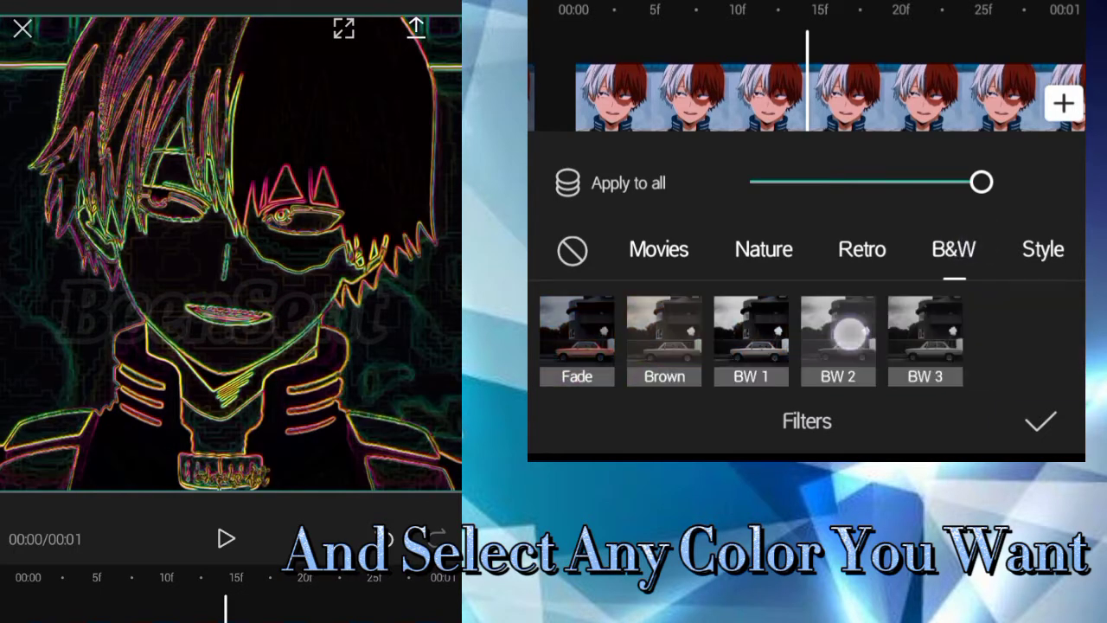
left_click(924, 338)
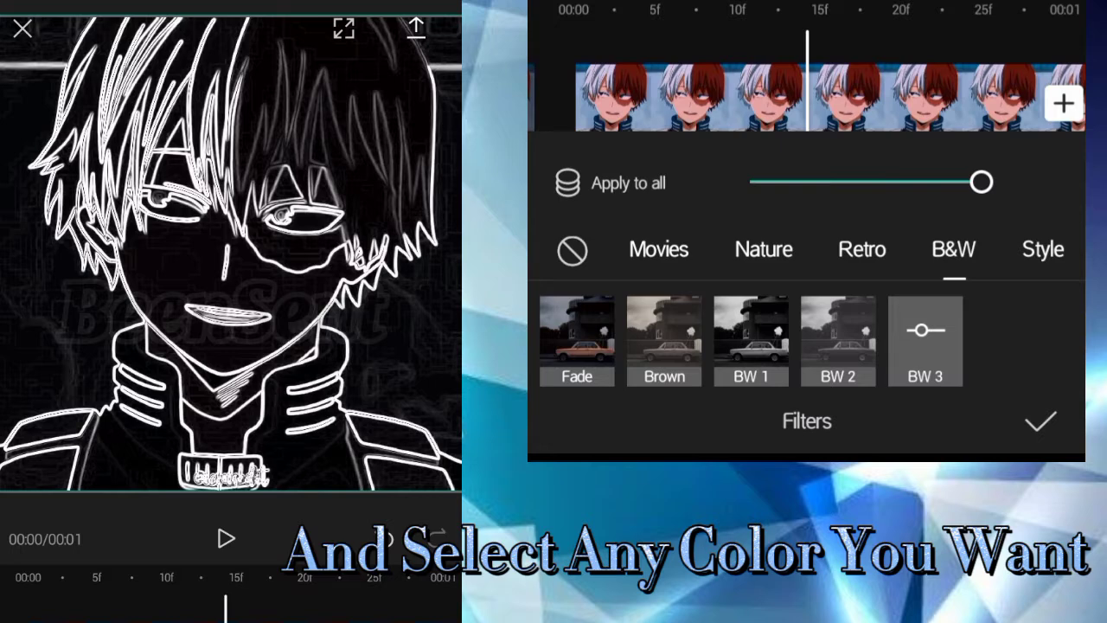
left_click(1042, 249)
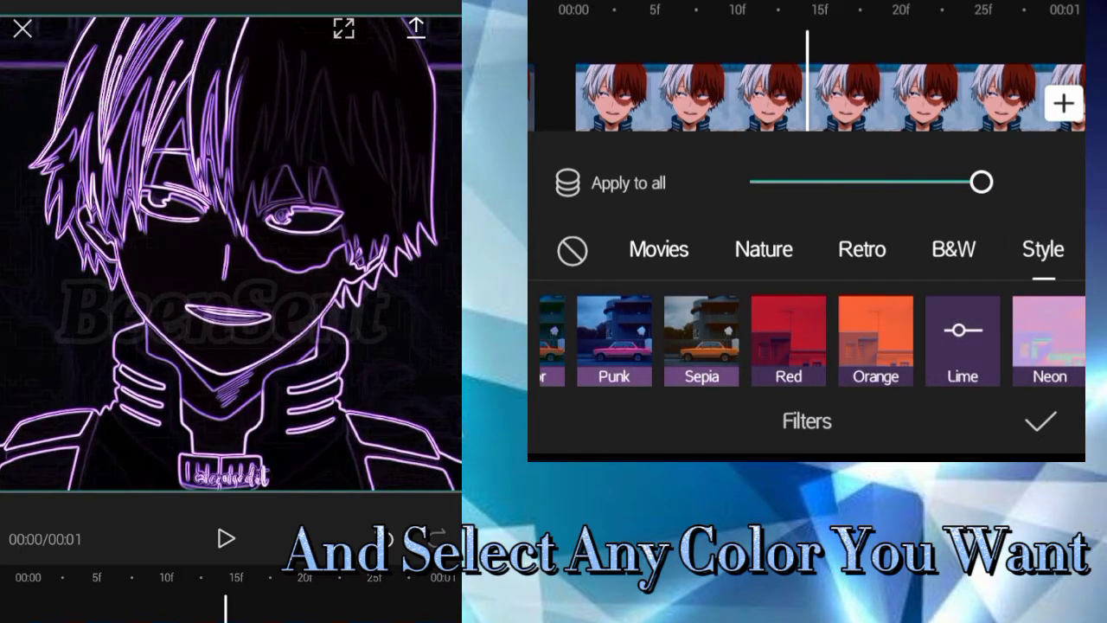
left_click(1039, 421)
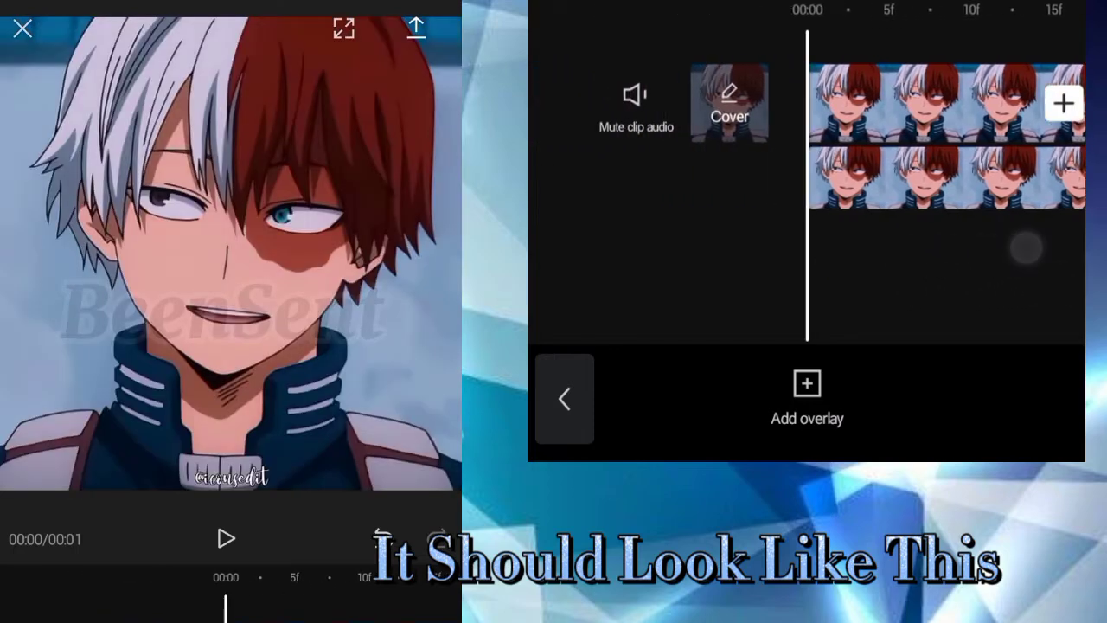
left_click(225, 538)
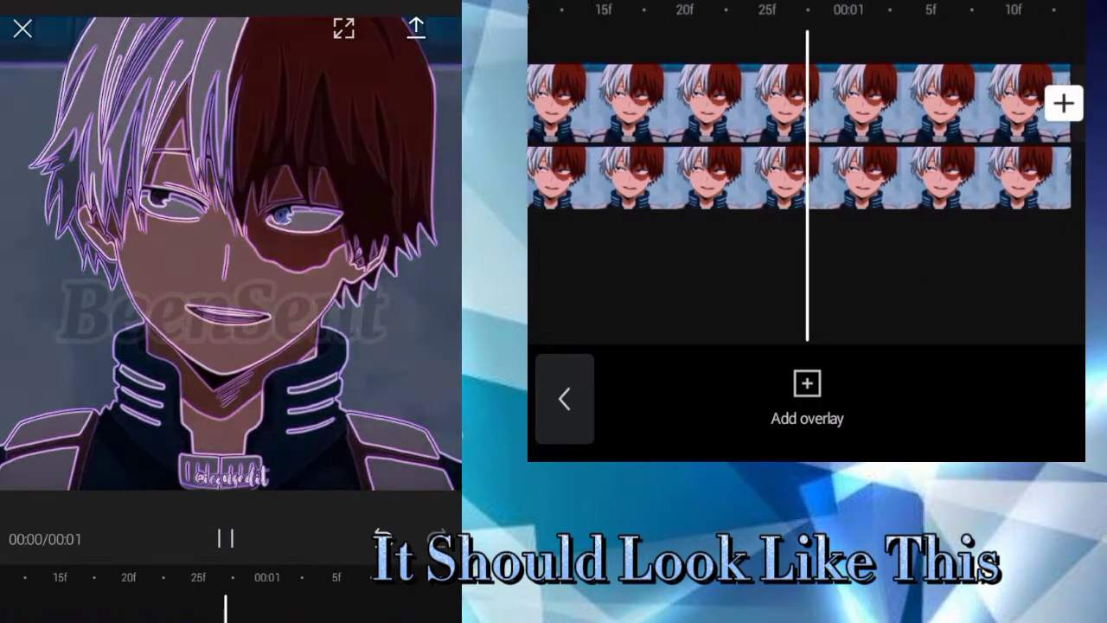
left_click(415, 27)
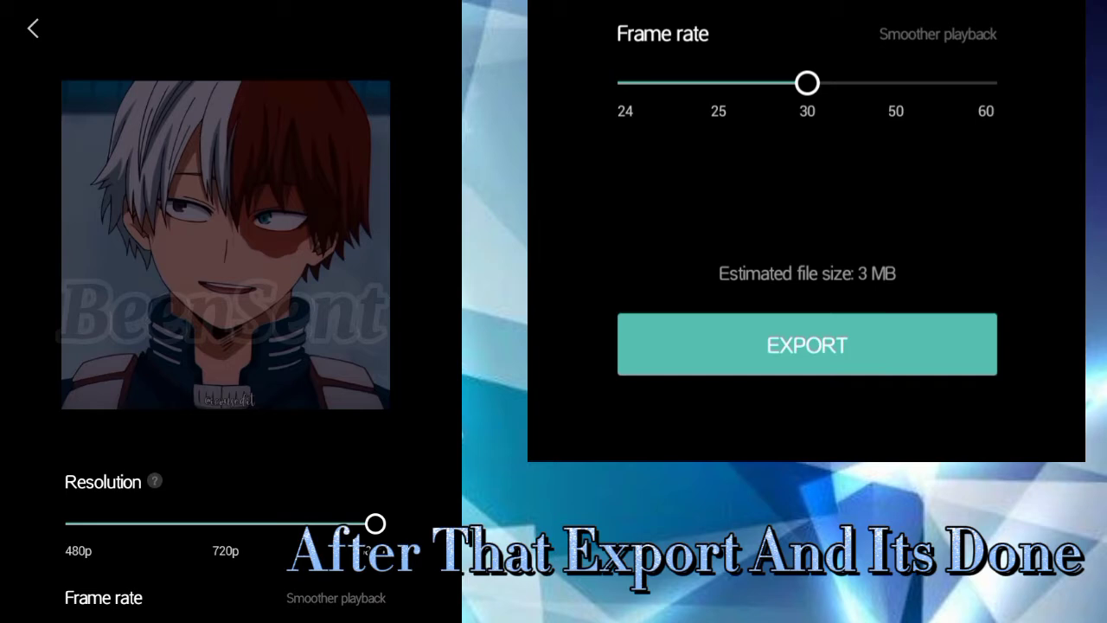
- Lower the export resolution to 720p and start exporting the video
left_click_drag(376, 522, 266, 522)
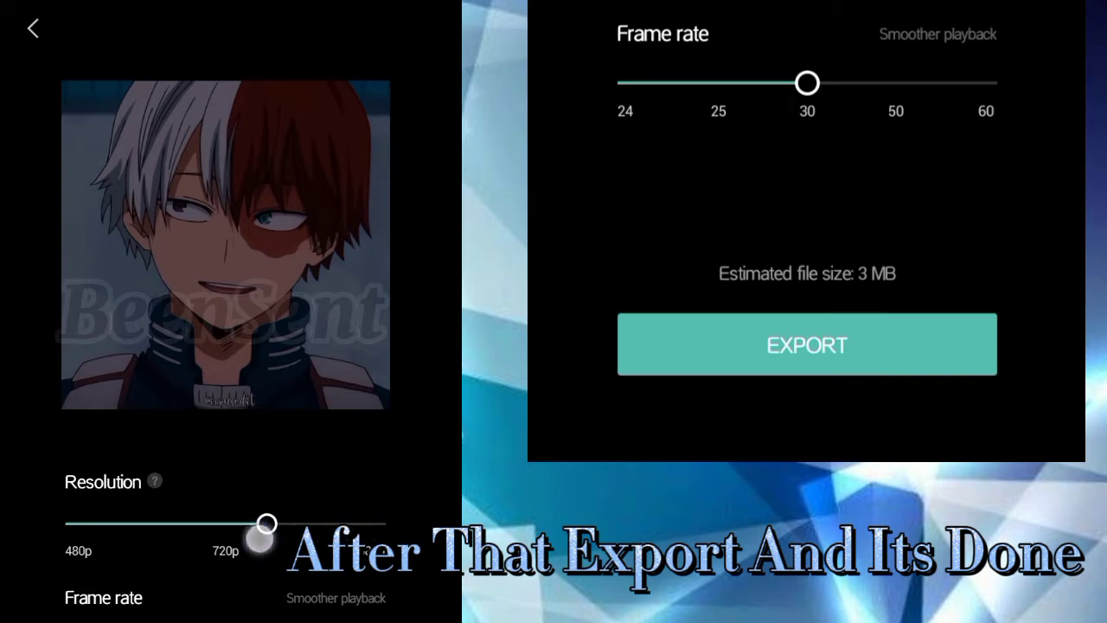
left_click(806, 344)
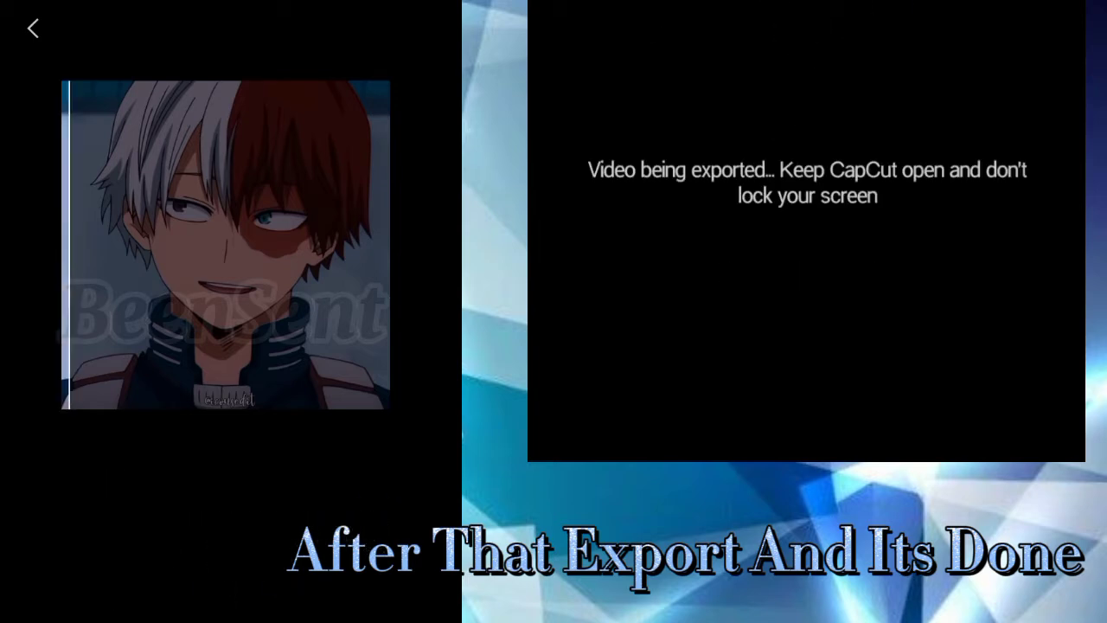